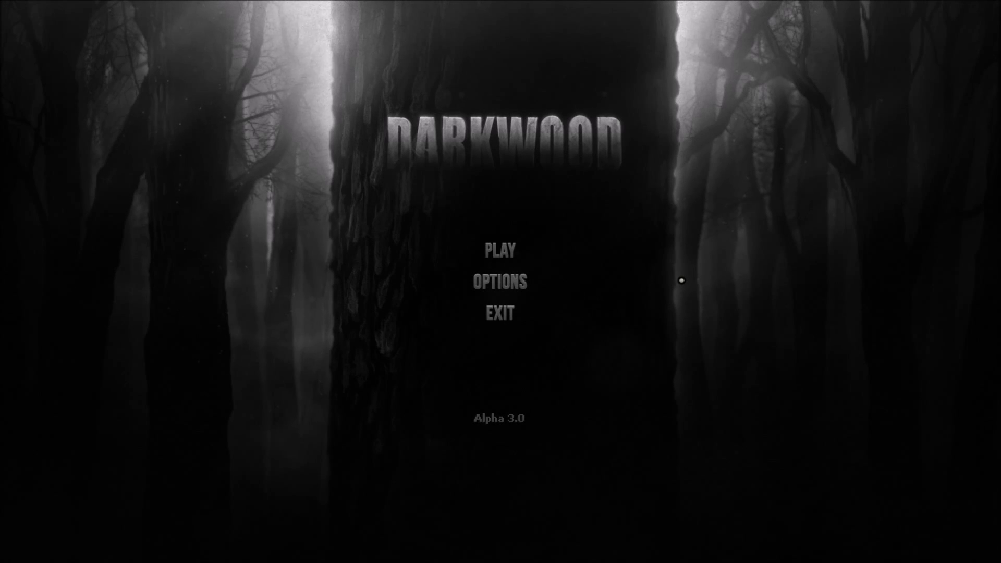
pyautogui.moveTo(607, 262)
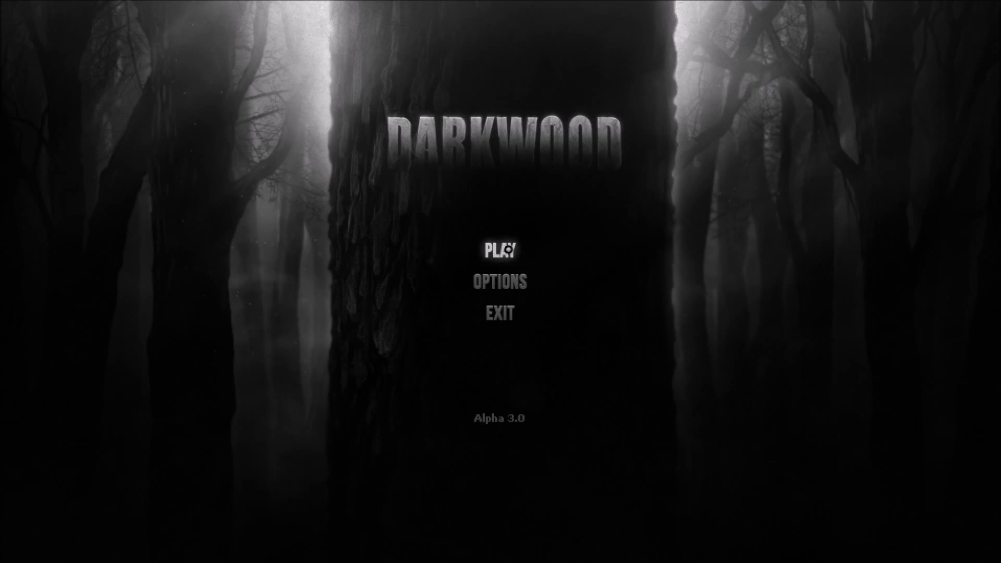
# Start a new game from the main menu to reach the permadeath and prologue options
pyautogui.click(501, 249)
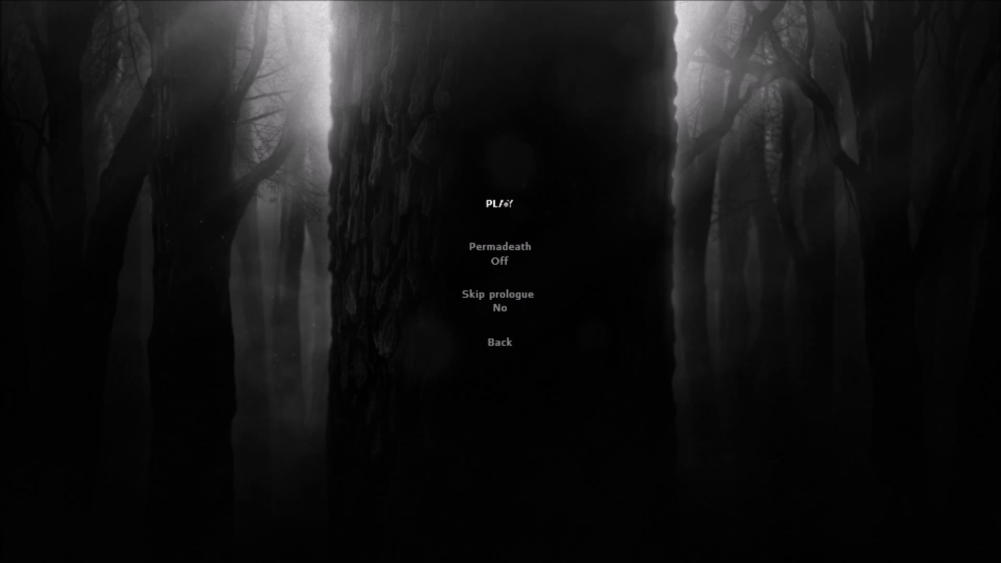
pyautogui.click(500, 204)
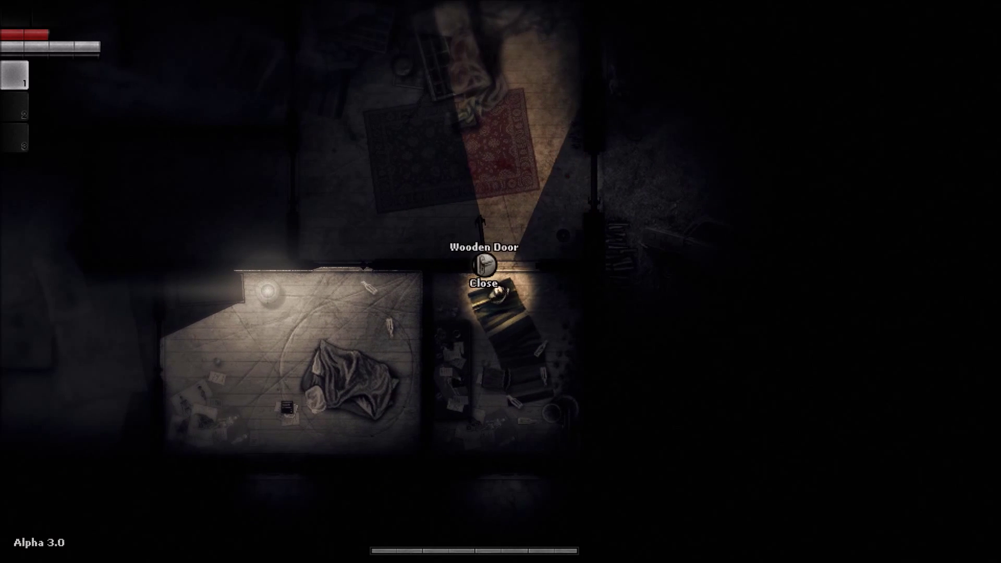
# Search the container in the rug room and take the old camera
pyautogui.click(485, 279)
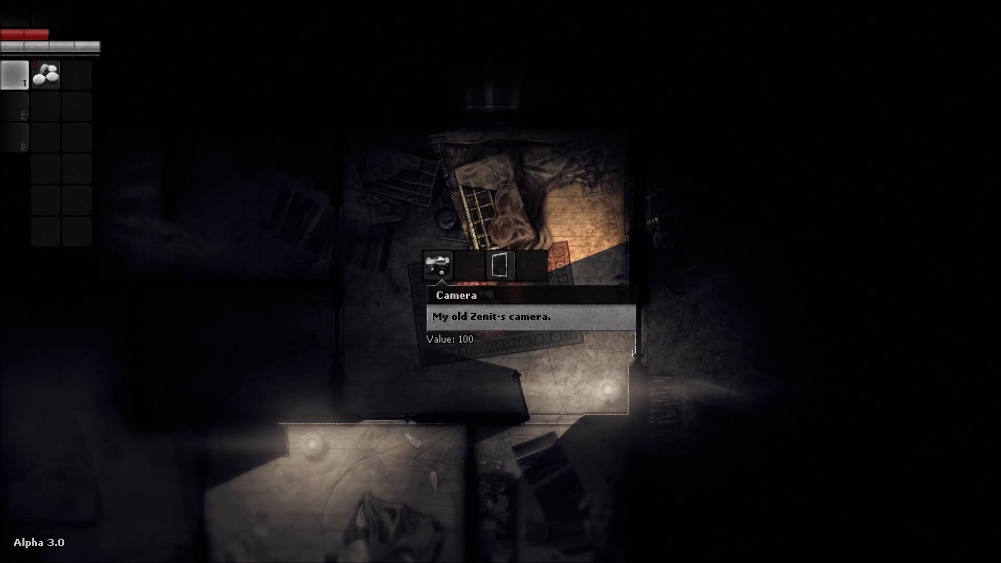
pyautogui.click(439, 264)
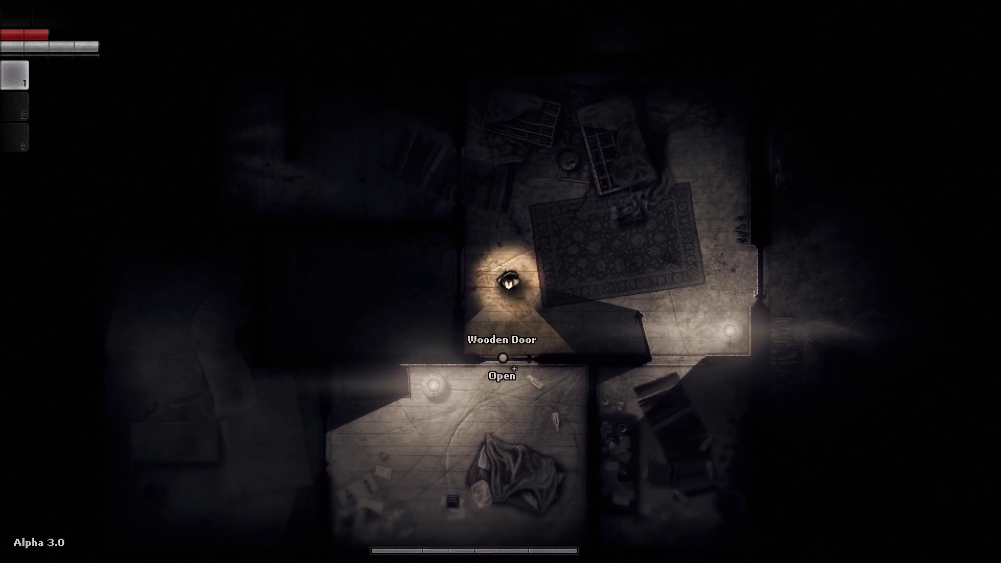
# Enter the lower room through the wooden door and pick up the Radio Unitra
pyautogui.click(503, 356)
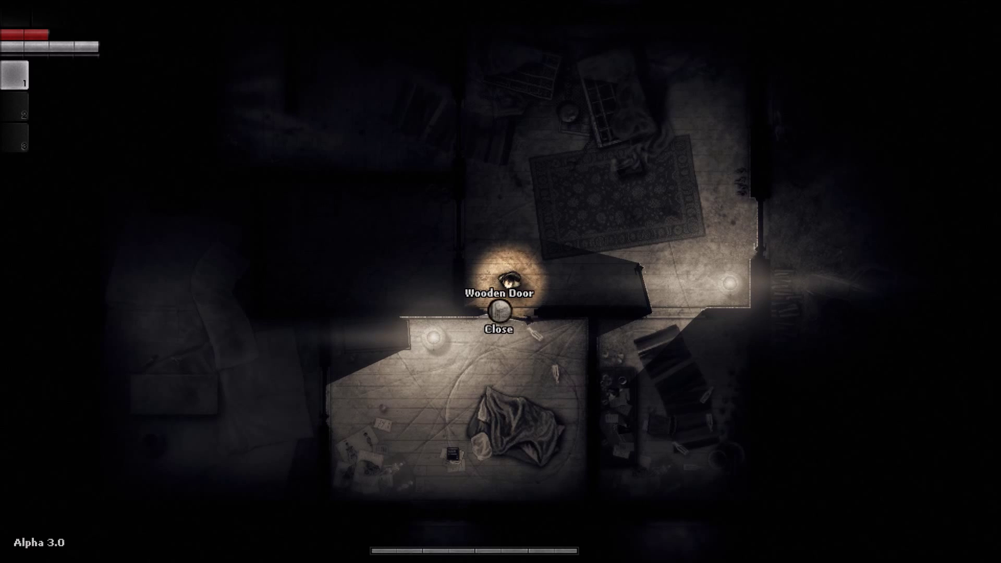
pyautogui.click(498, 313)
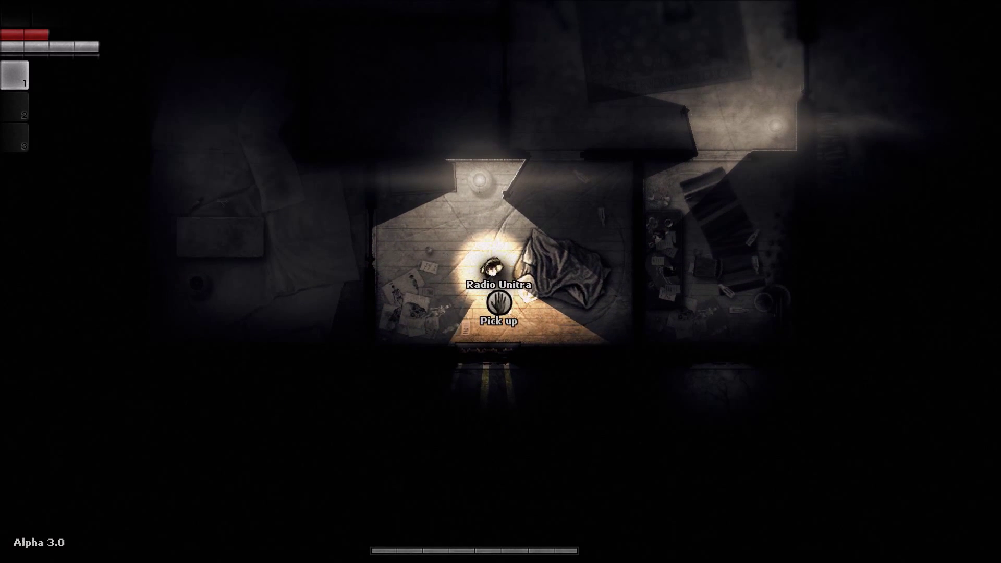
pyautogui.click(499, 294)
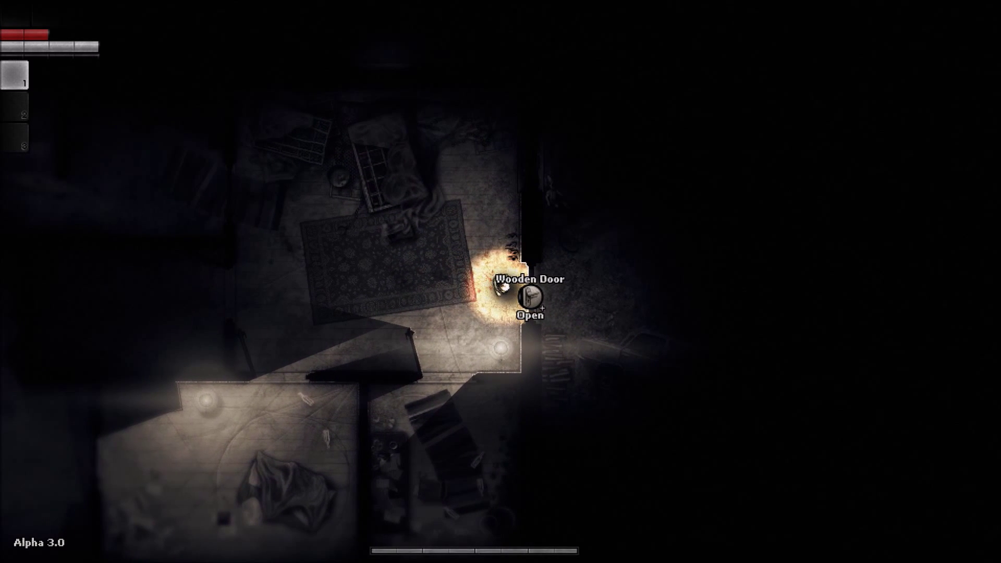
# Try the locked wooden door and attempt to use a key on it
pyautogui.click(527, 297)
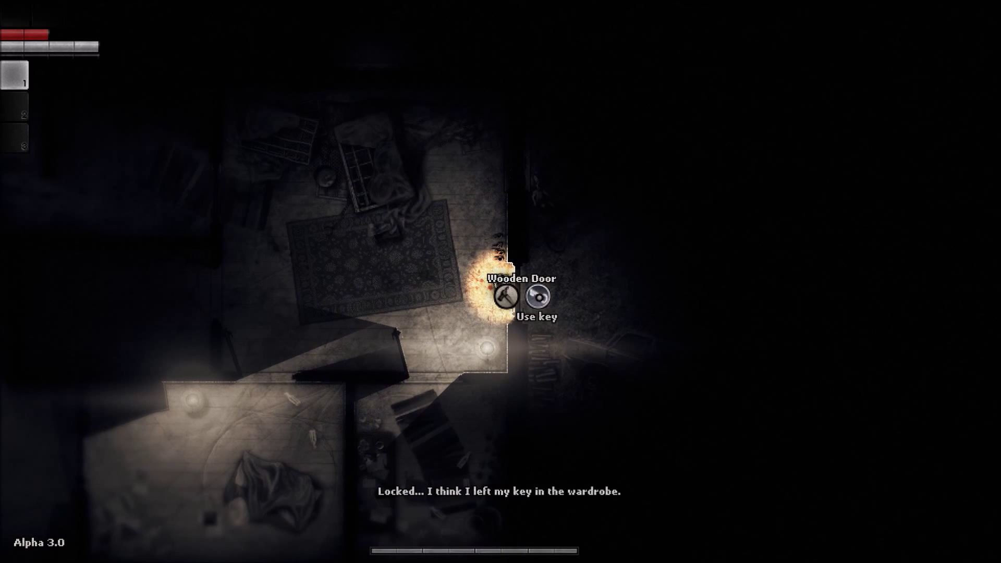
pyautogui.click(532, 300)
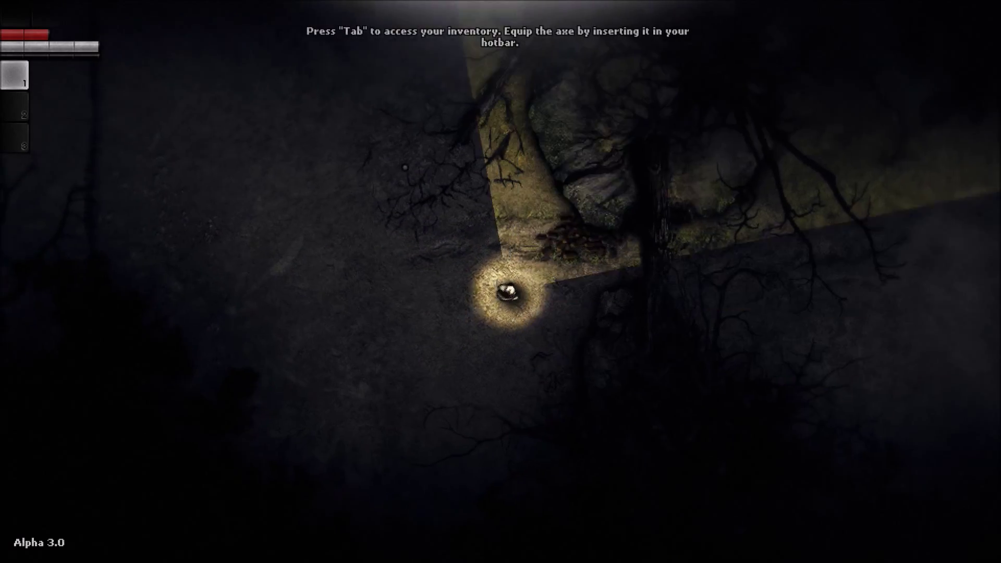
# Equip the axe into hotbar slot 1 from the inventory
pyautogui.press('tab')
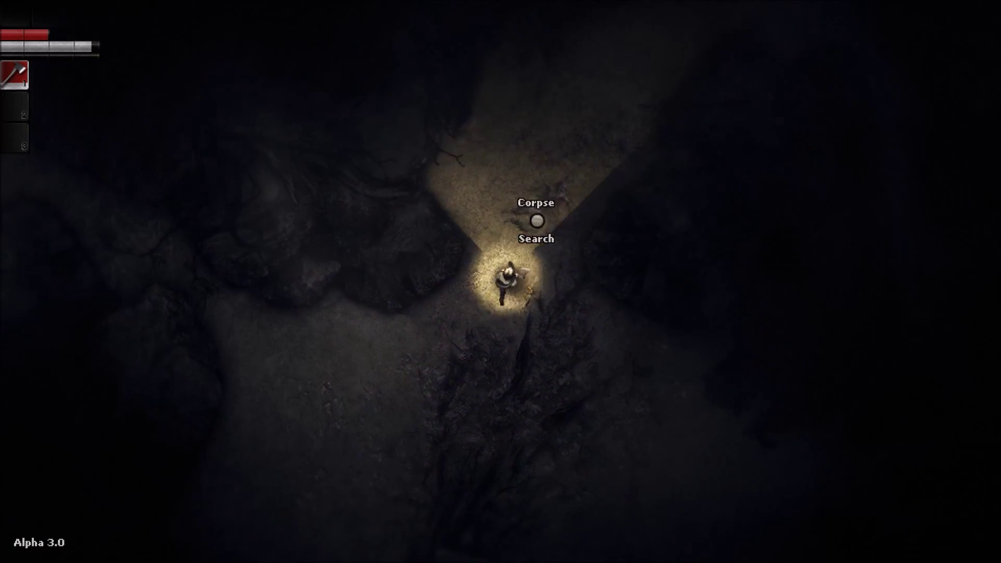
# Search the corpse before heading deeper into the forest
pyautogui.click(536, 227)
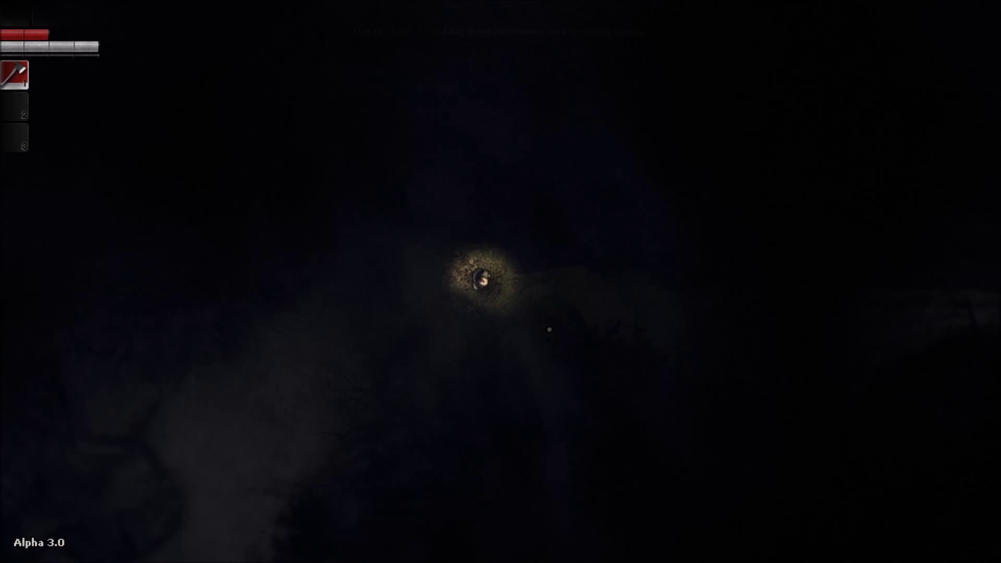
# Craft a torch from the Crafting grid using the collected materials
pyautogui.press('i')
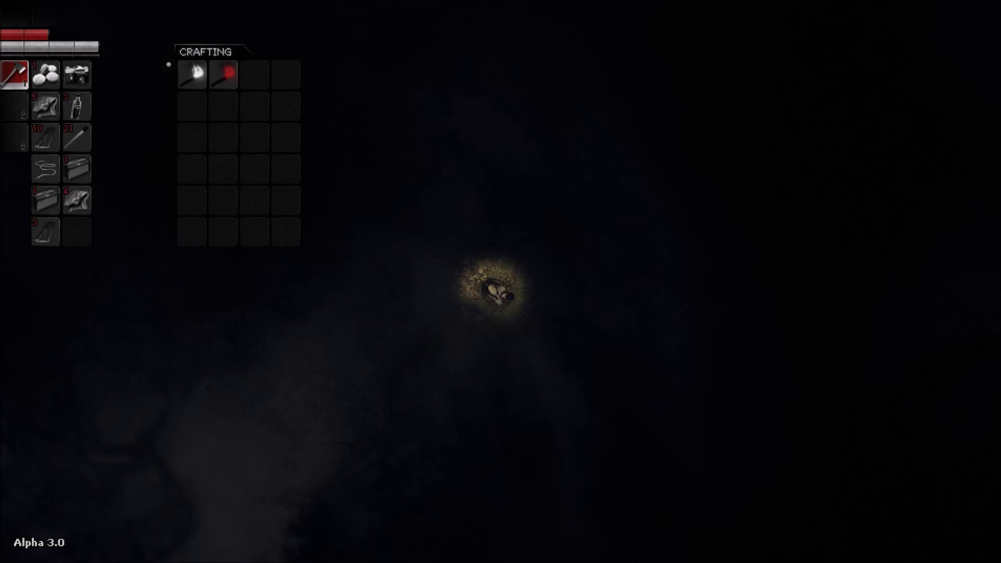
pyautogui.moveTo(192, 73)
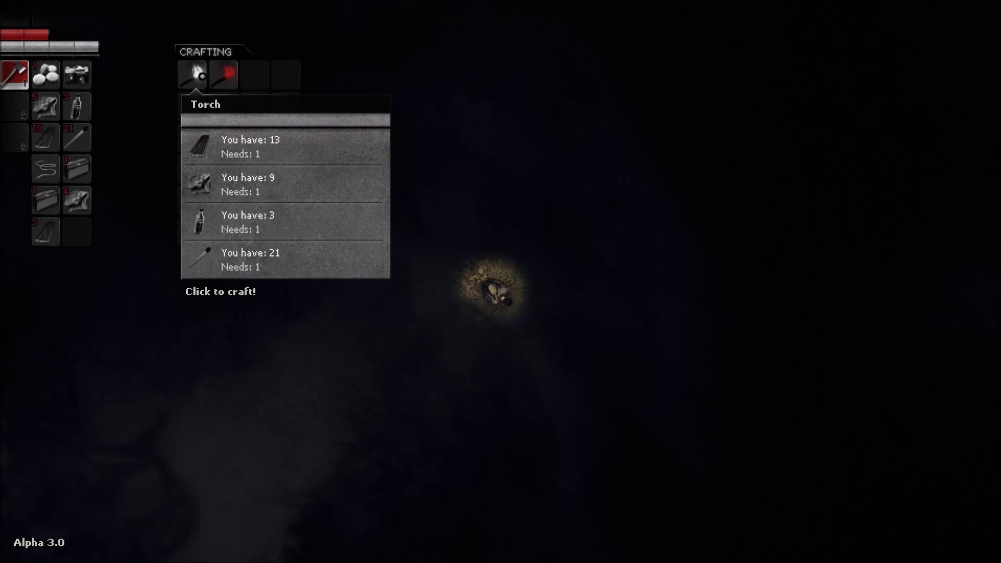
pyautogui.click(192, 73)
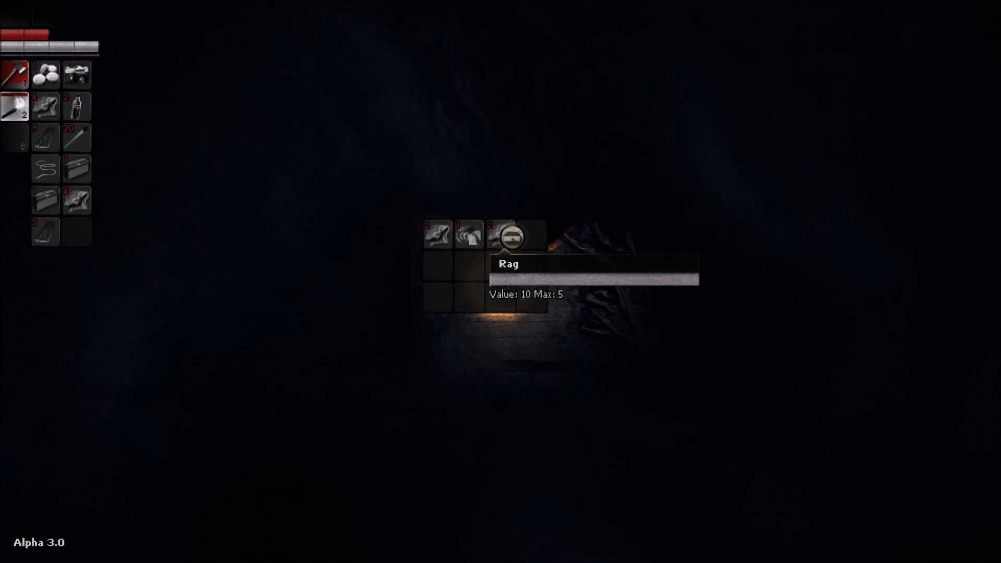
# Move the rags from the wardrobe grid into the character's inventory
pyautogui.moveTo(511, 236); pyautogui.dragTo(76, 201)
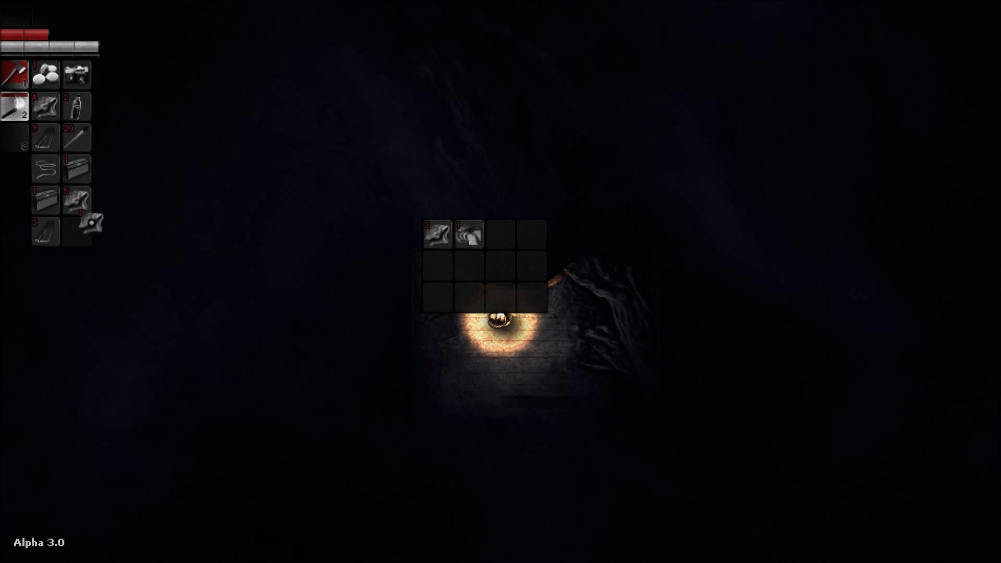
pyautogui.moveTo(468, 232)
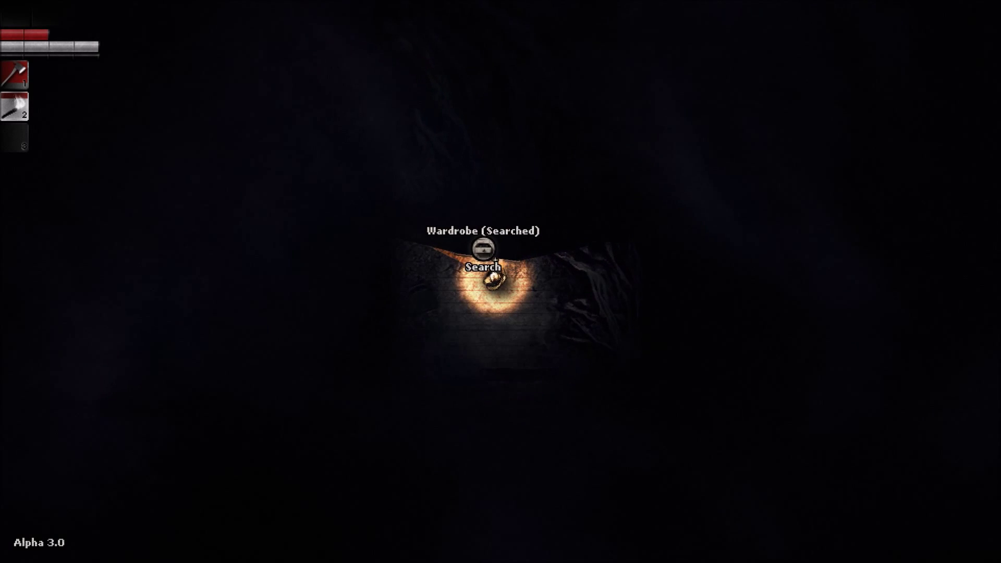
# Leave the wardrobe and walk to the next corpse that can be examined
pyautogui.click(484, 268)
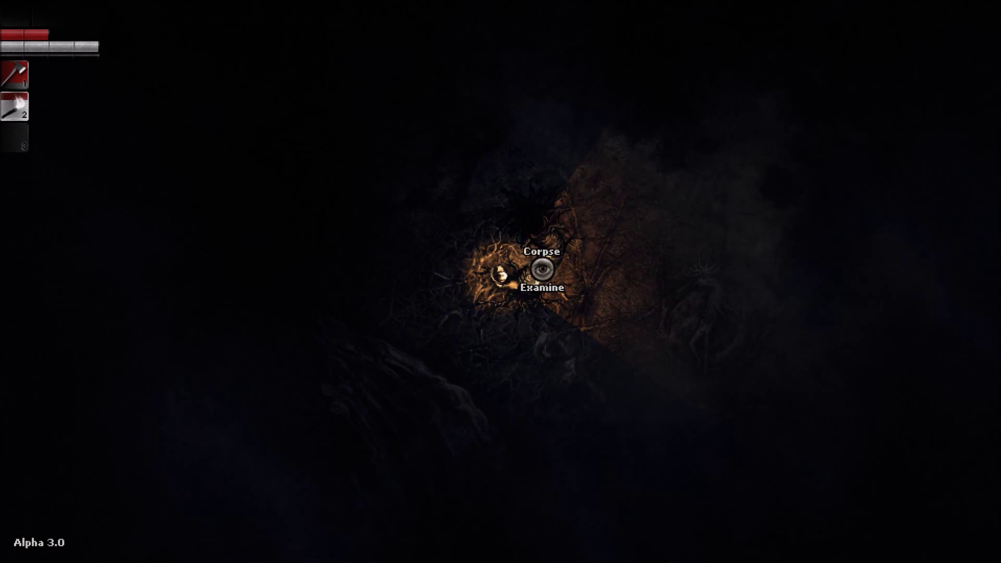
# Examine the corpse, then approach the unconscious man in the clearing
pyautogui.click(542, 268)
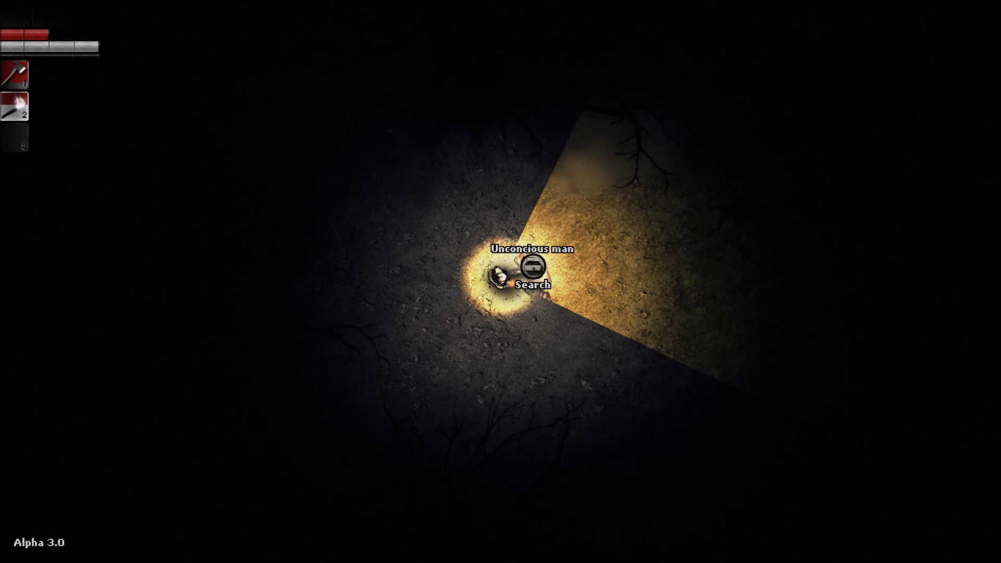
pyautogui.click(531, 268)
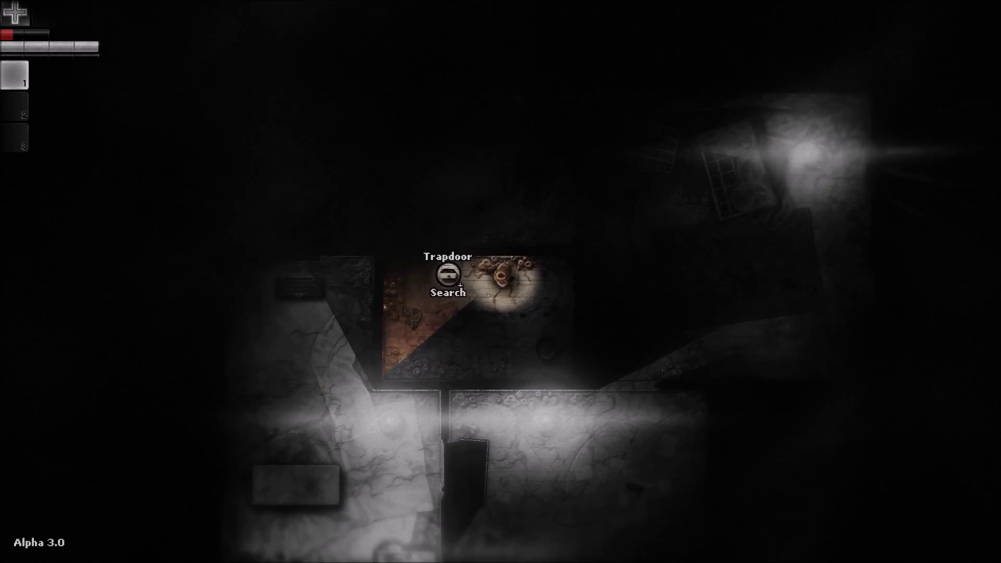
# Search the trapdoor and loot two items into quick-use slots 1 and 2
pyautogui.click(448, 274)
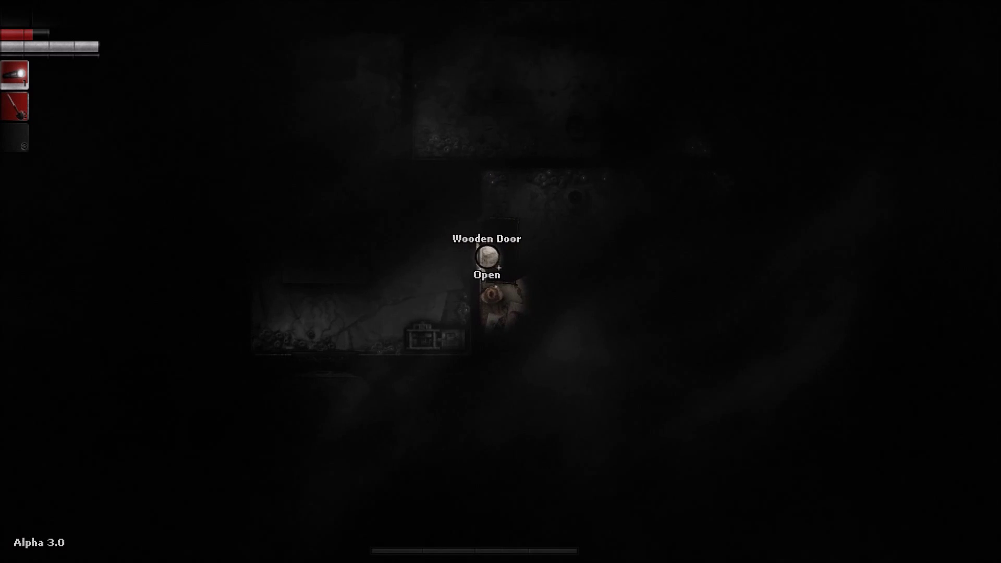
# Go through the wooden door and examine the radio, looting an item into slot 3
pyautogui.click(488, 256)
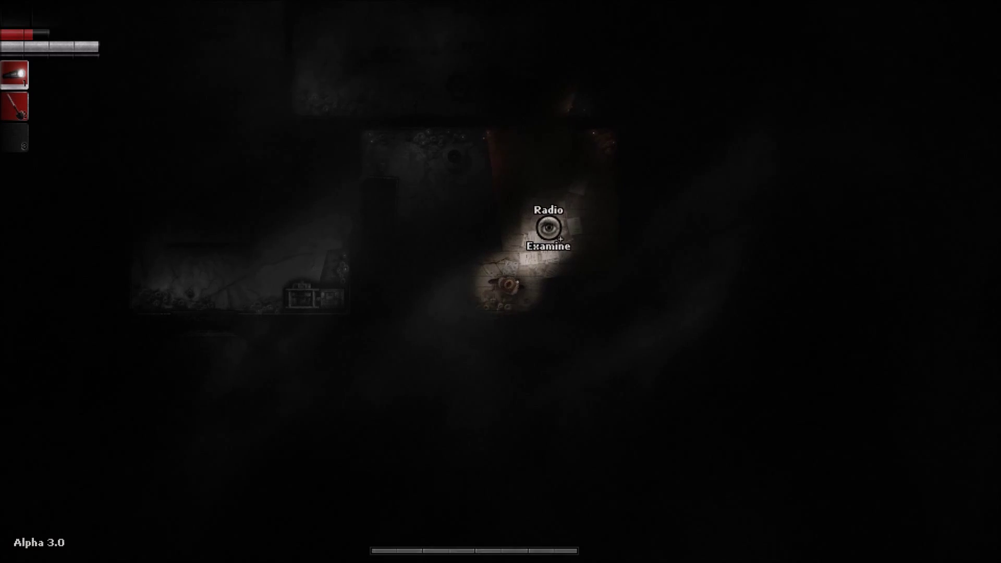
pyautogui.click(548, 228)
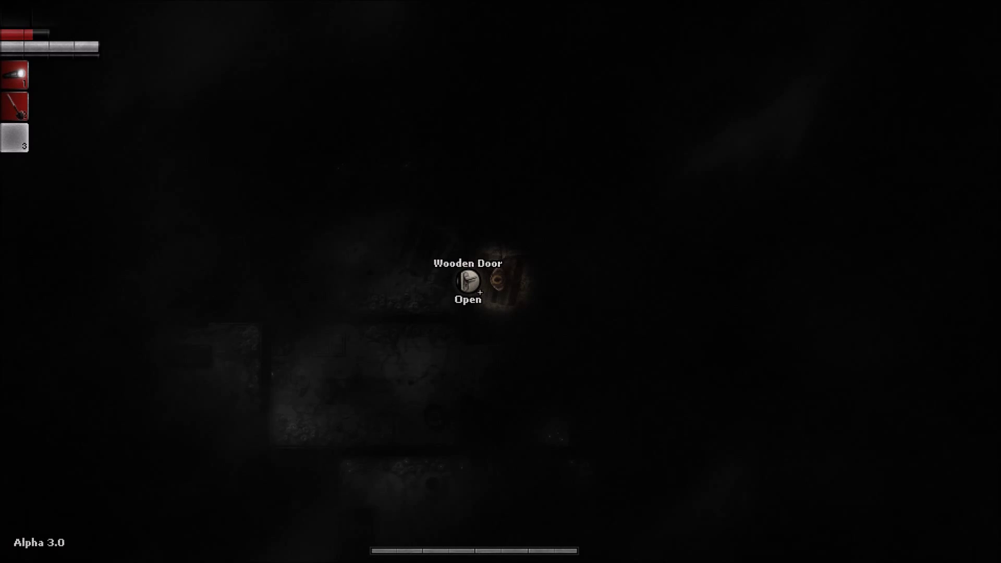
# Try the locked wooden door, then pick its lock with a lockpick
pyautogui.click(468, 280)
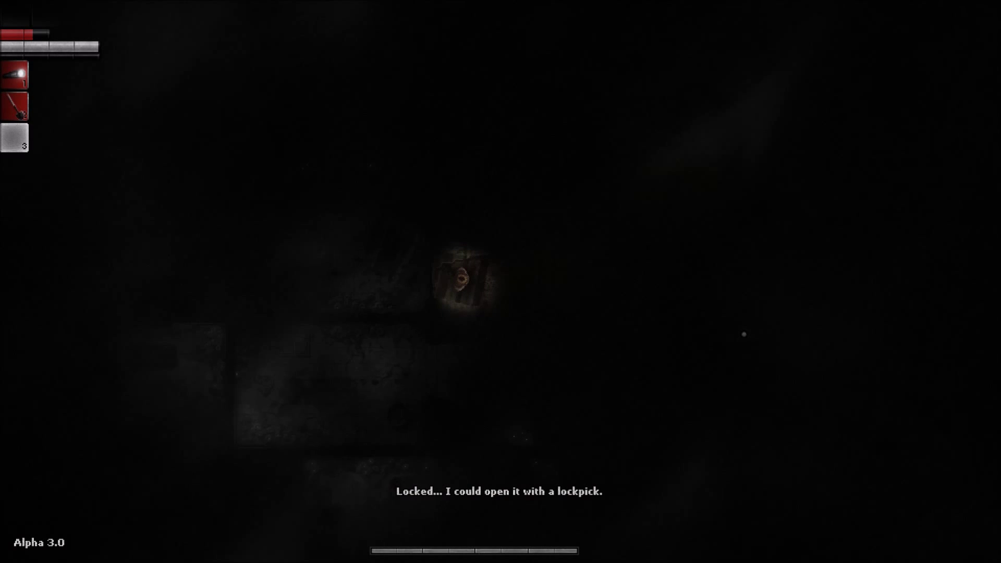
pyautogui.moveTo(495, 285)
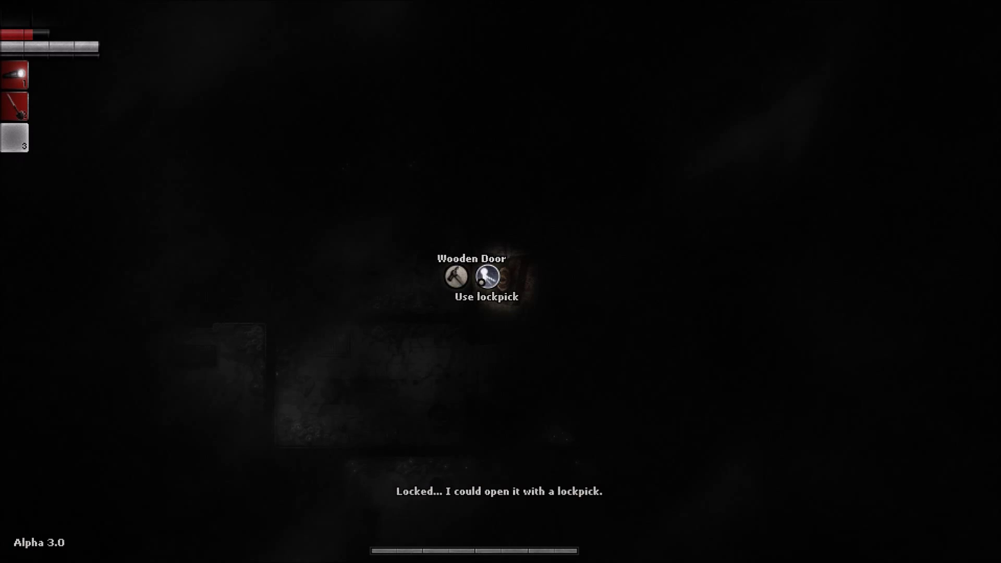
pyautogui.click(487, 279)
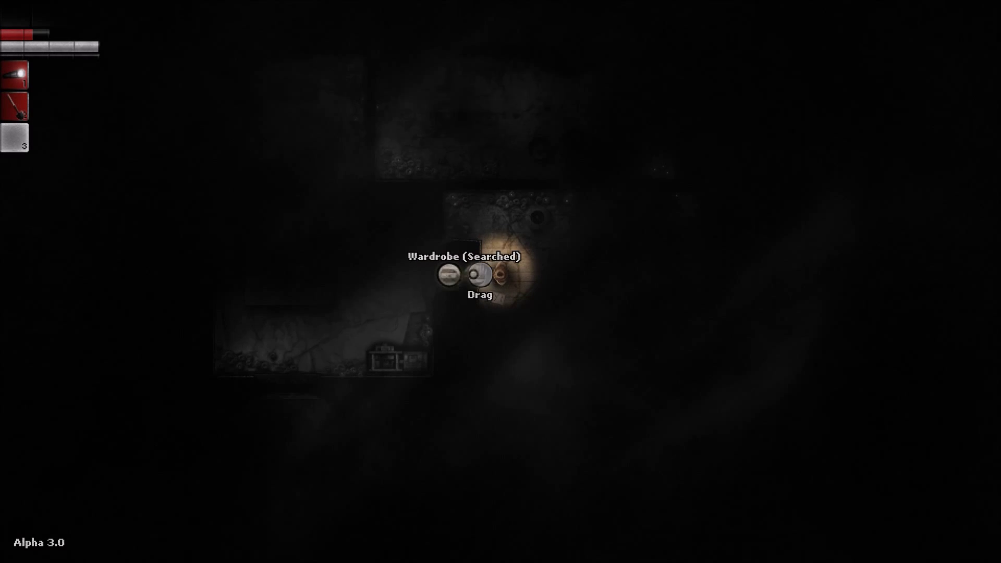
# Move the searched wardrobe aside and reach the turned-off generator
pyautogui.click(477, 274)
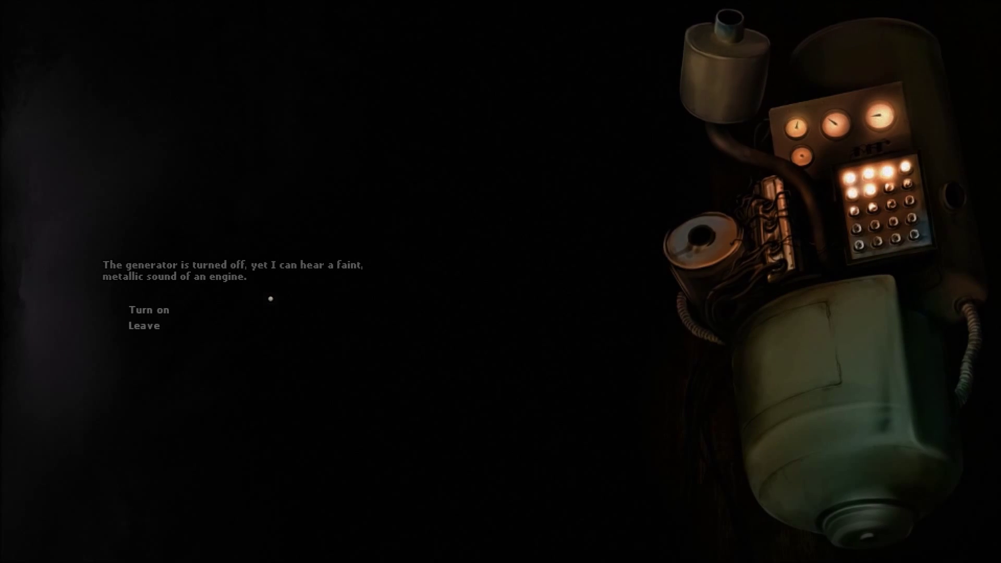
# Attempt to turn on the generator, then refill it with gasoline from the tank
pyautogui.click(149, 309)
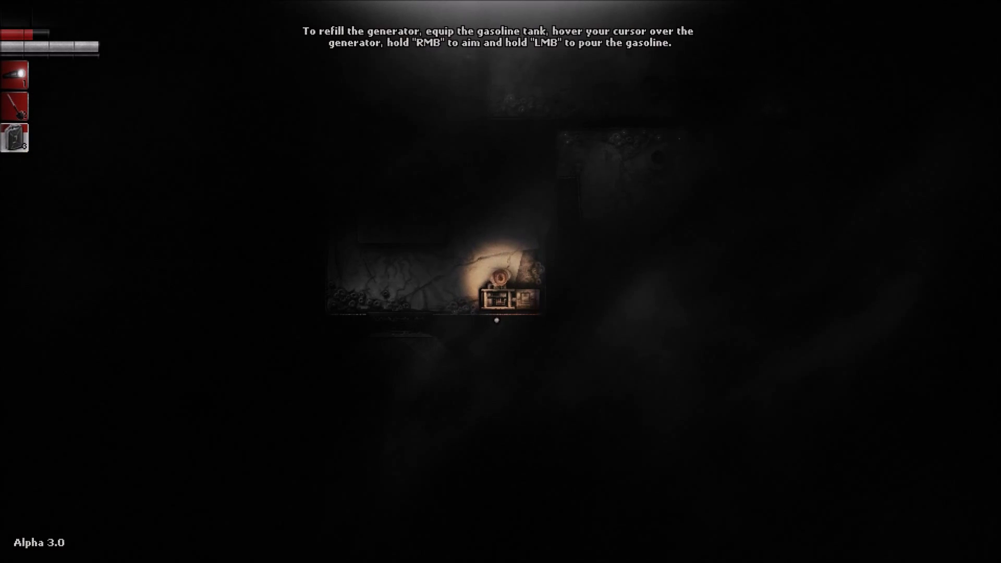
pyautogui.moveTo(497, 307)
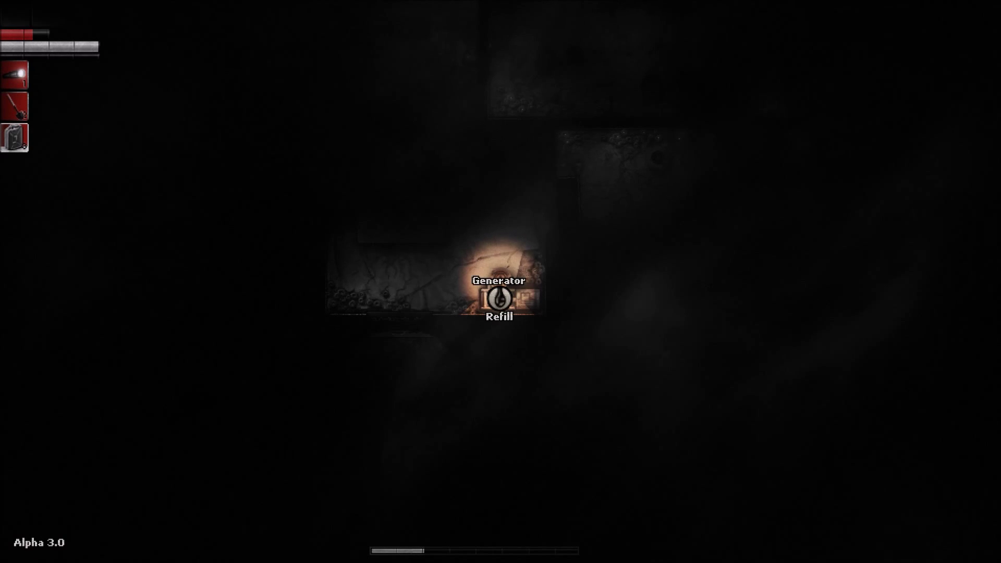
pyautogui.click(499, 300)
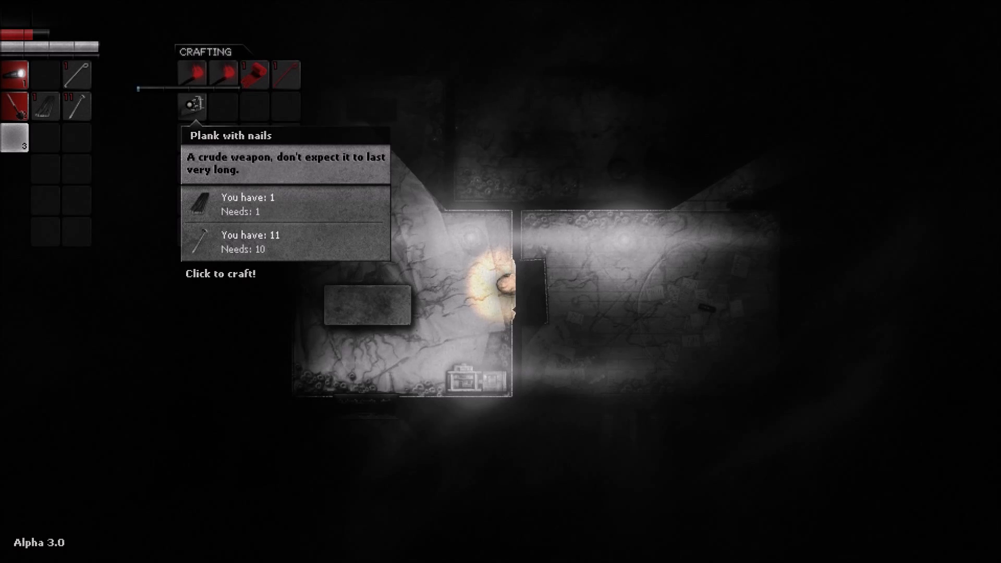
# Craft the Plank with nails weapon from the carried plank and nails
pyautogui.click(192, 104)
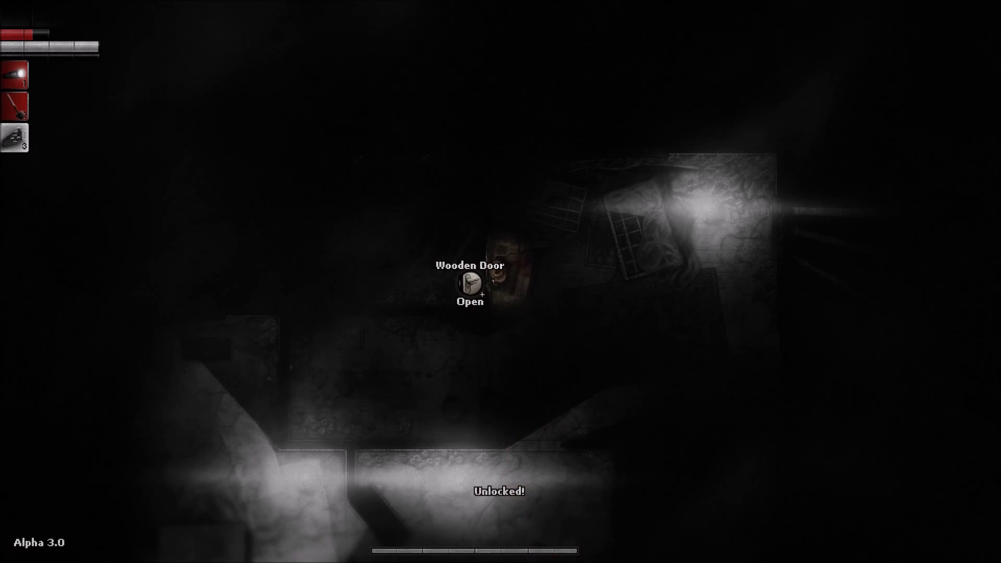
# Open the unlocked wooden door and enter the next dim room
pyautogui.click(470, 281)
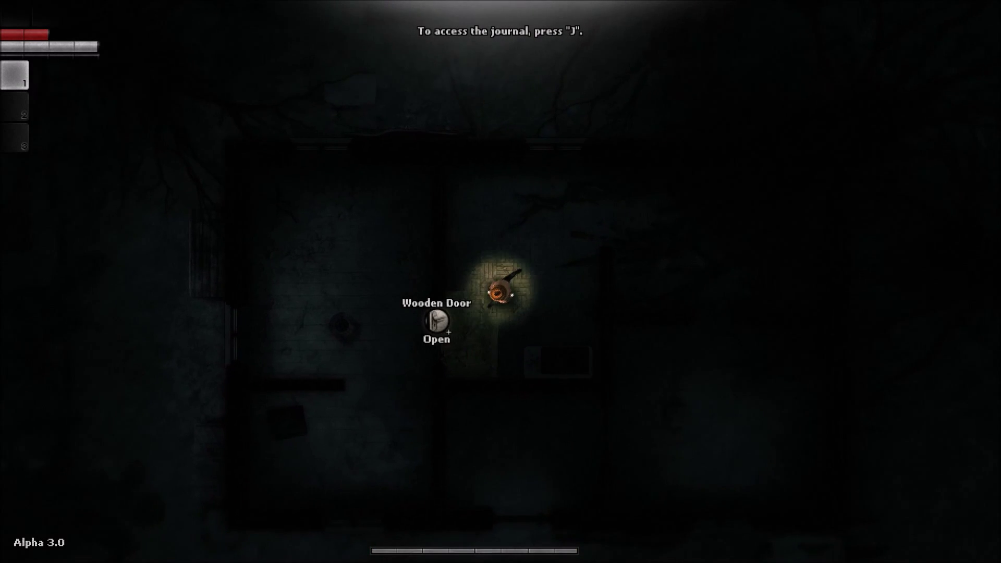
# Open the hideout's wooden door and search the wardrobe inside
pyautogui.click(437, 319)
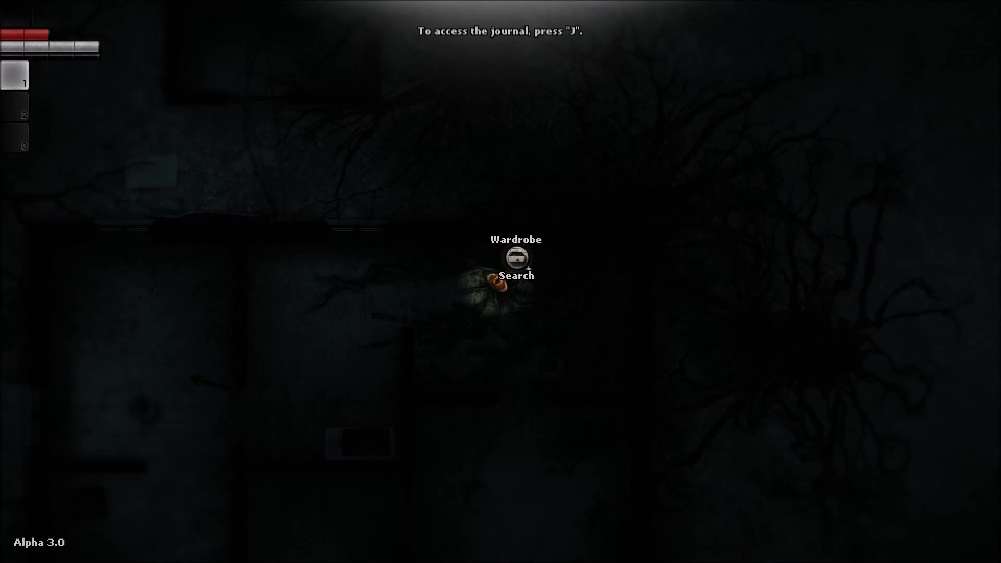
pyautogui.click(517, 276)
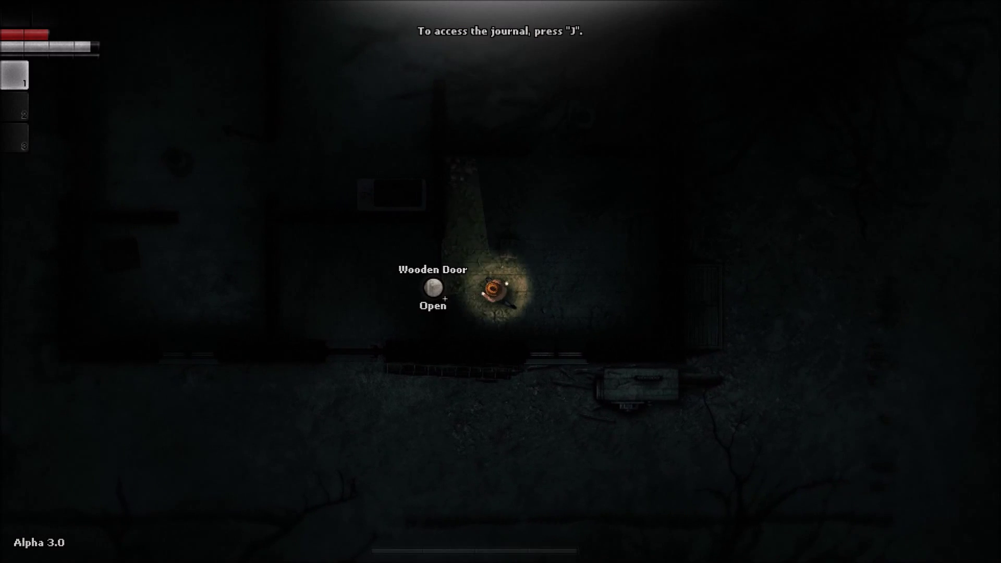
# Open the next two wooden doors and continue through the hideout rooms
pyautogui.click(432, 288)
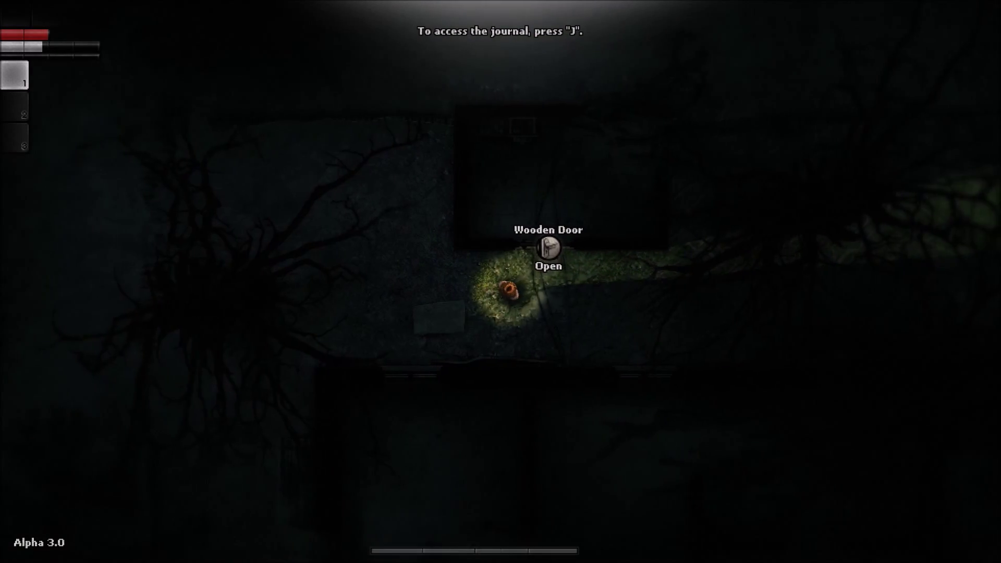
pyautogui.click(548, 248)
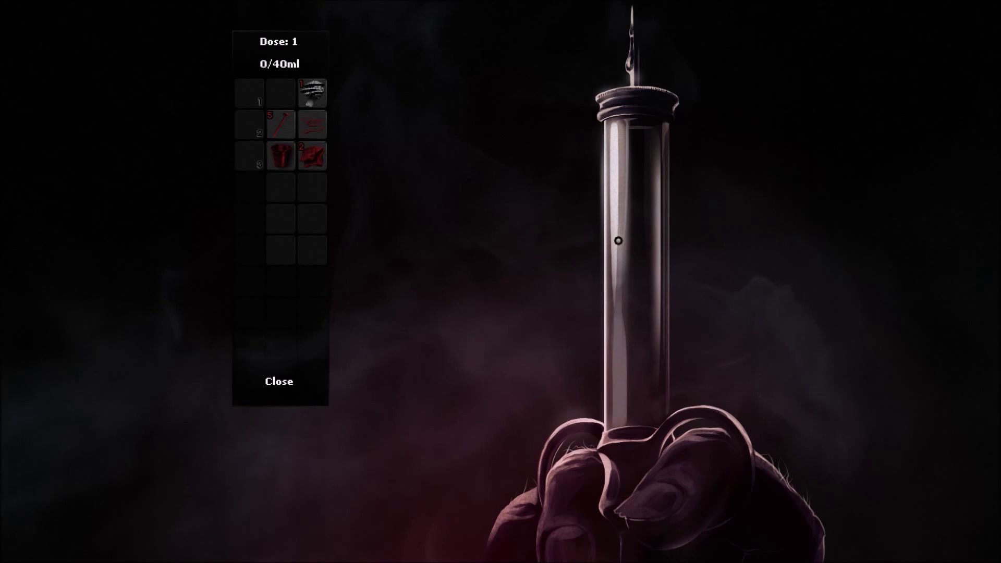
pyautogui.moveTo(312, 92)
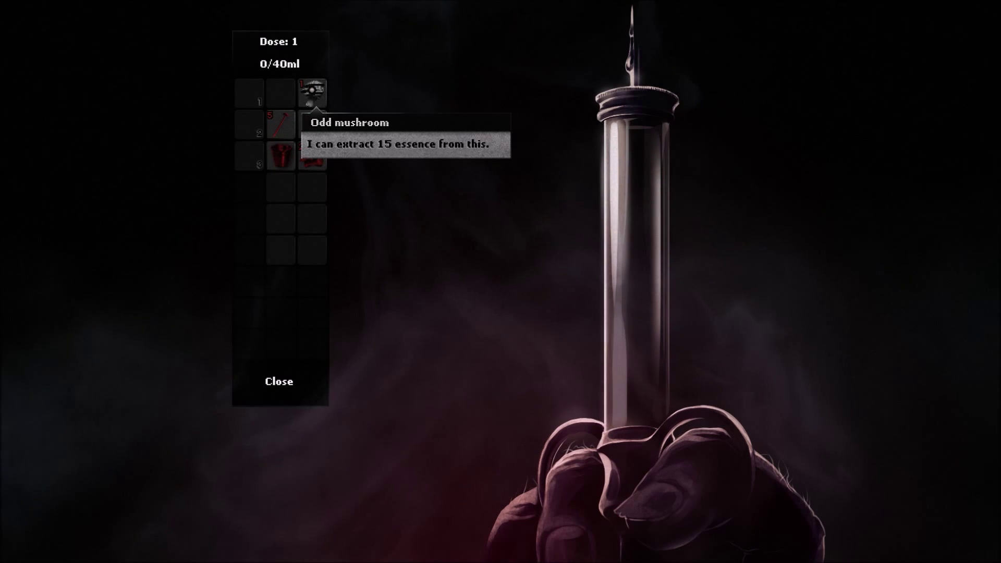
# Extract the Odd mushroom's essence into the syringe, filling dose 1 to 15/40 ml
pyautogui.click(311, 92)
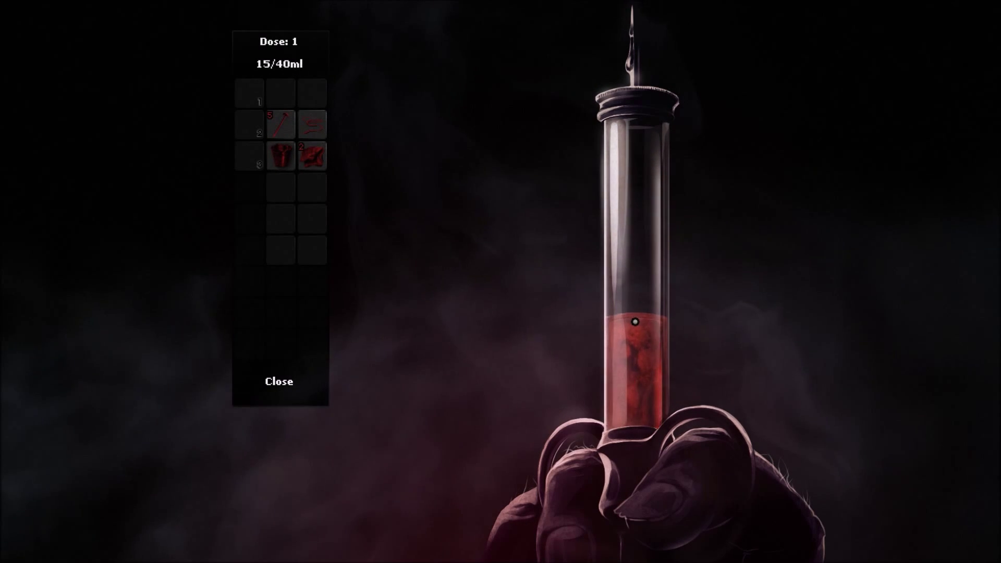